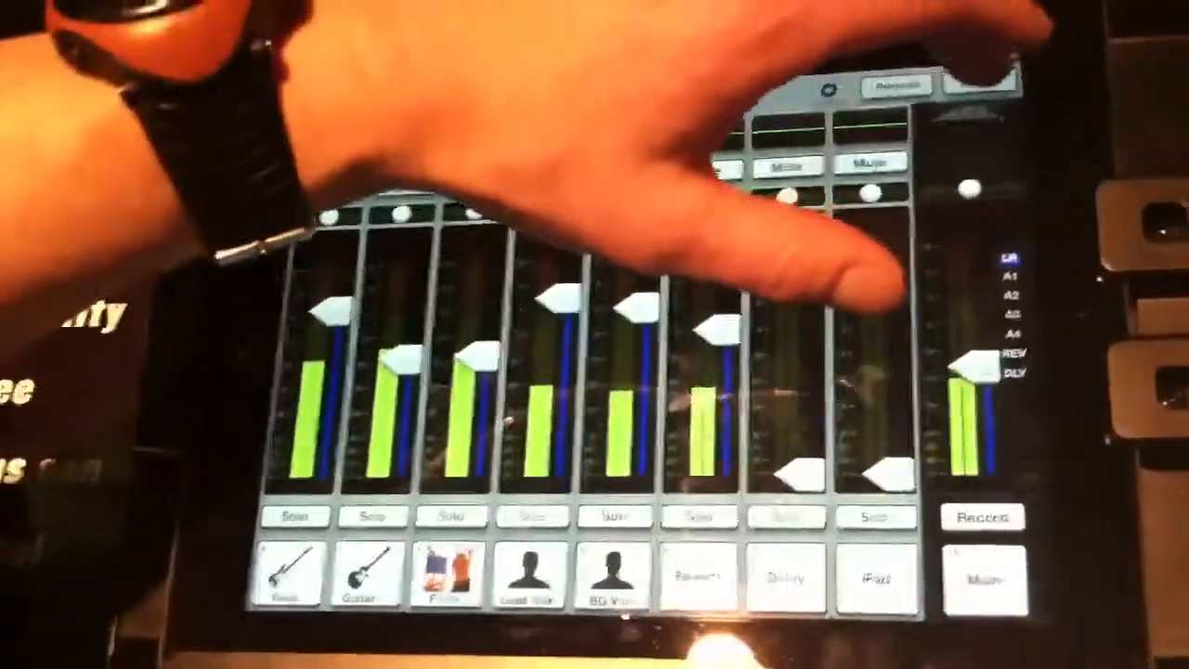
- Bring up the Offline Shows list, with the 806 NAMM show active
left_click(963, 89)
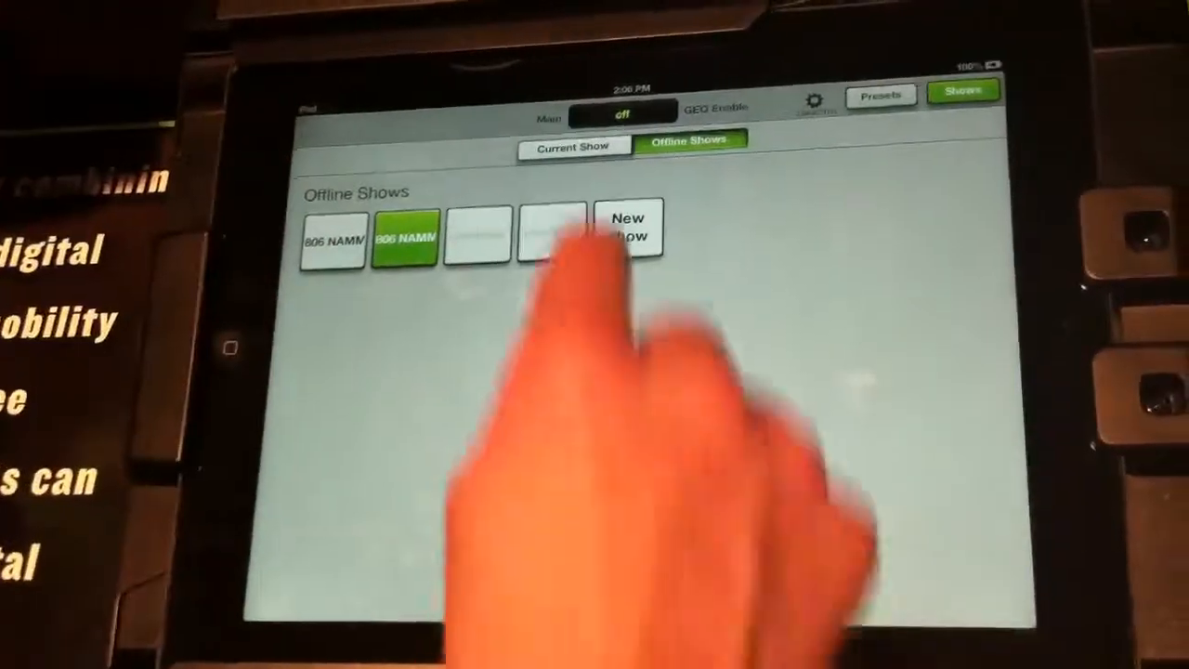